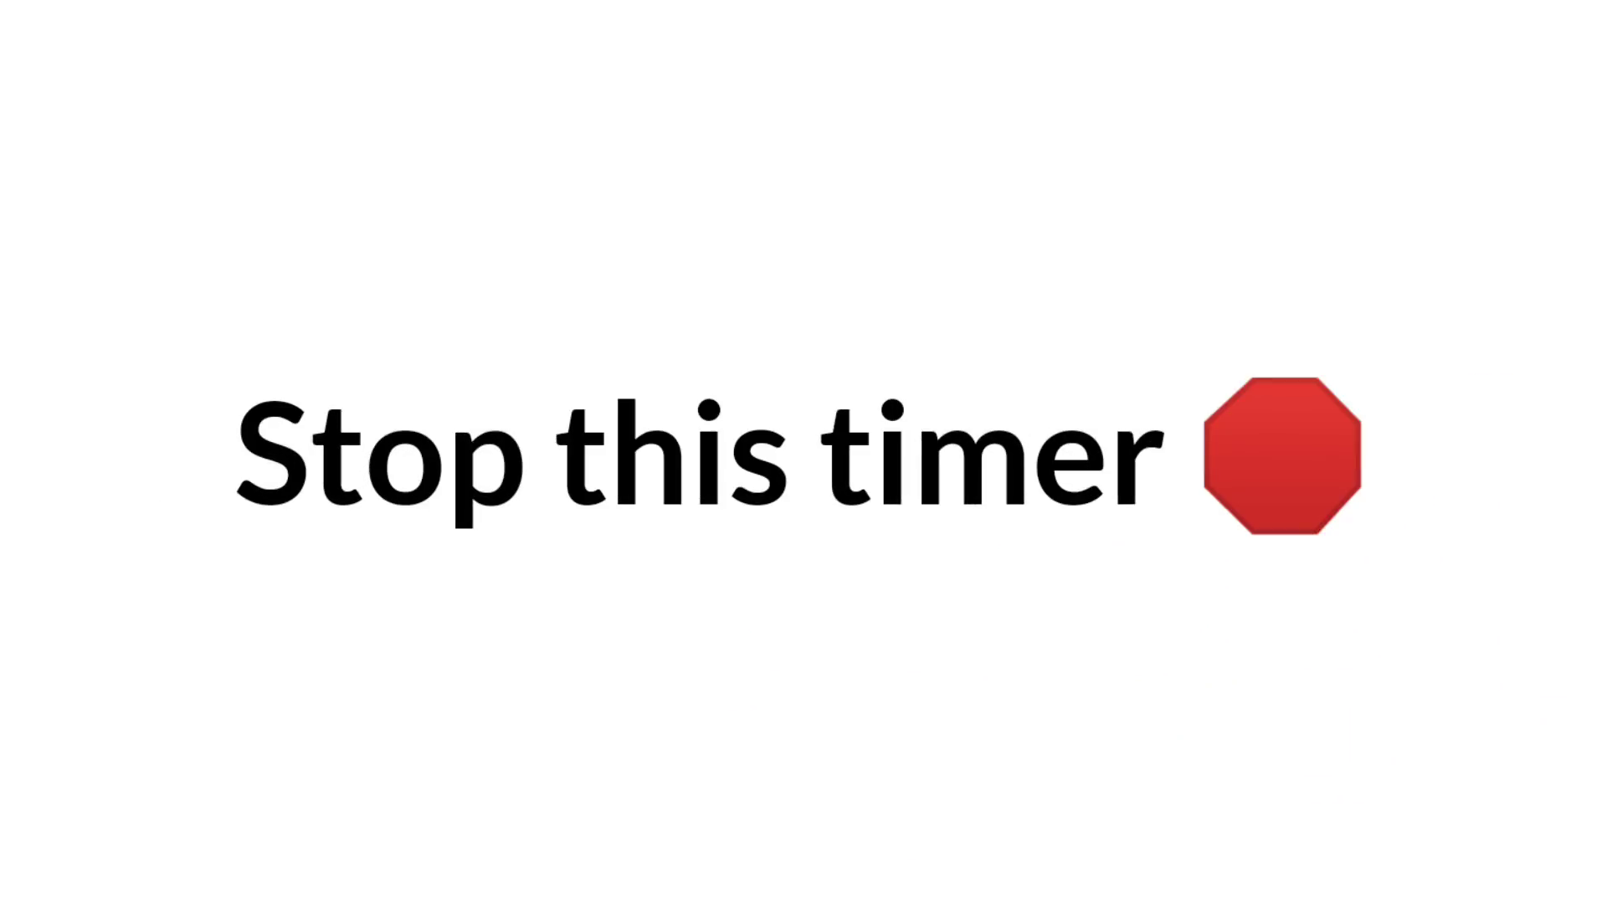
- Advance from the 'Stop this timer' title to the counting slide, now reading 13
{"action": "left_click", "coordinate": [1286, 454]}
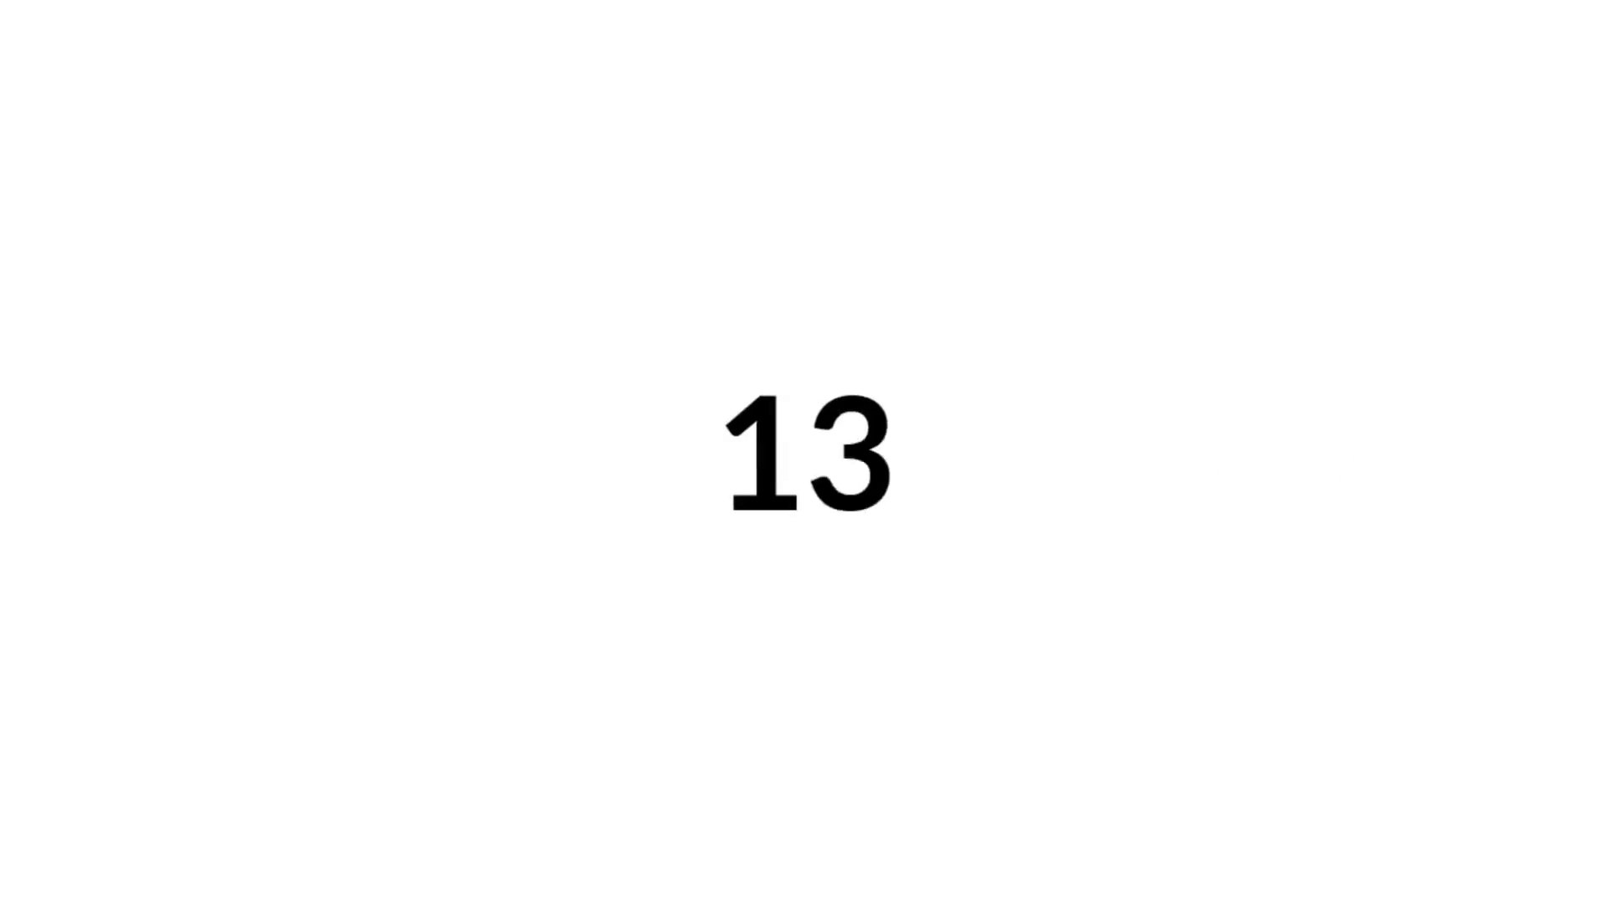